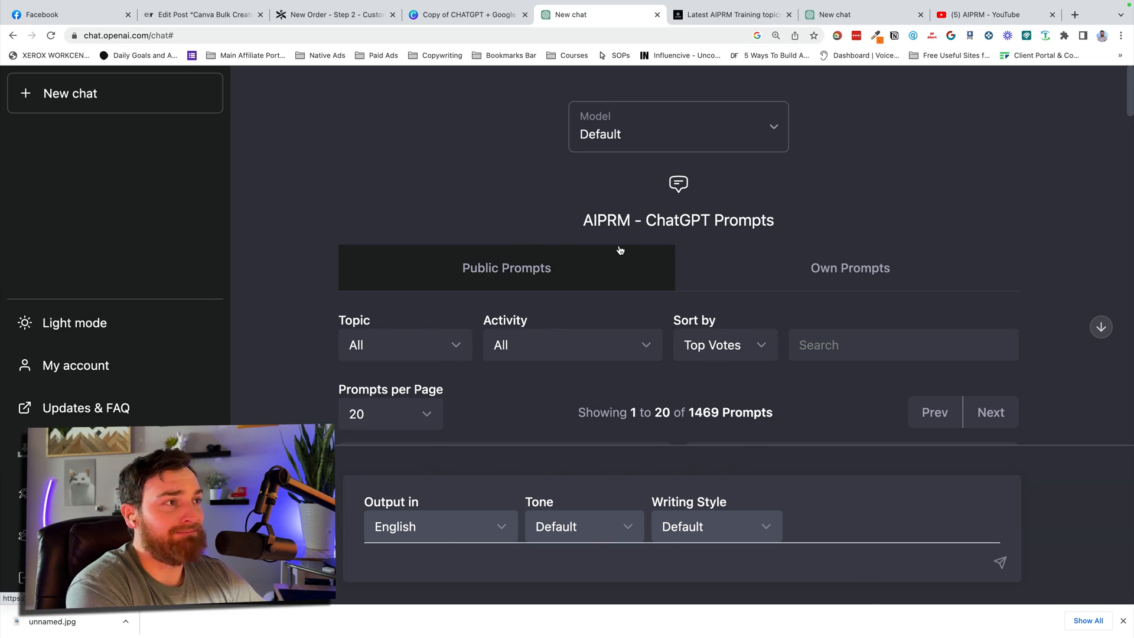
{"action": "mouse_move", "coordinate": [624, 254]}
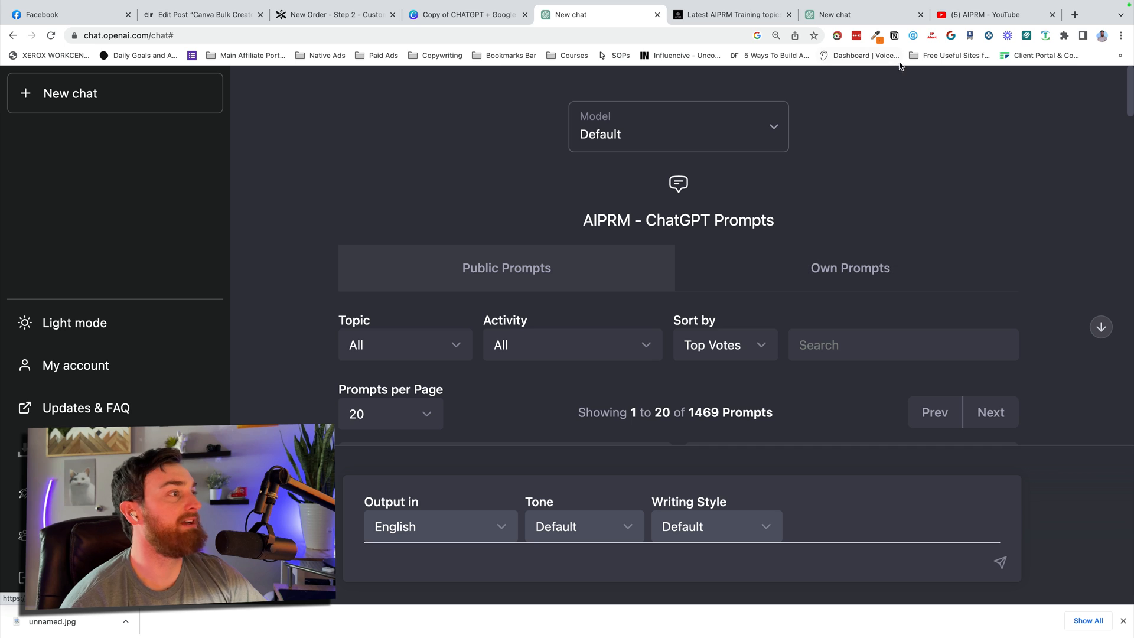
Check the AIPRM extension options, scroll the library and load the Midjourney Prompt Generator
{"action": "left_click", "coordinate": [1064, 35]}
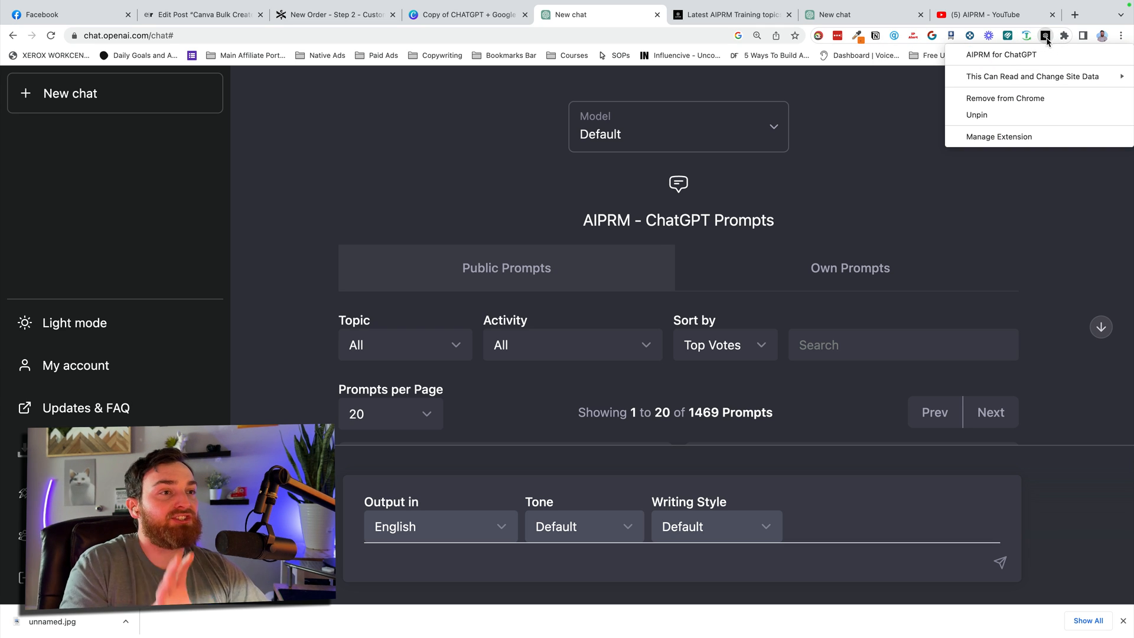
{"action": "left_click", "coordinate": [976, 196]}
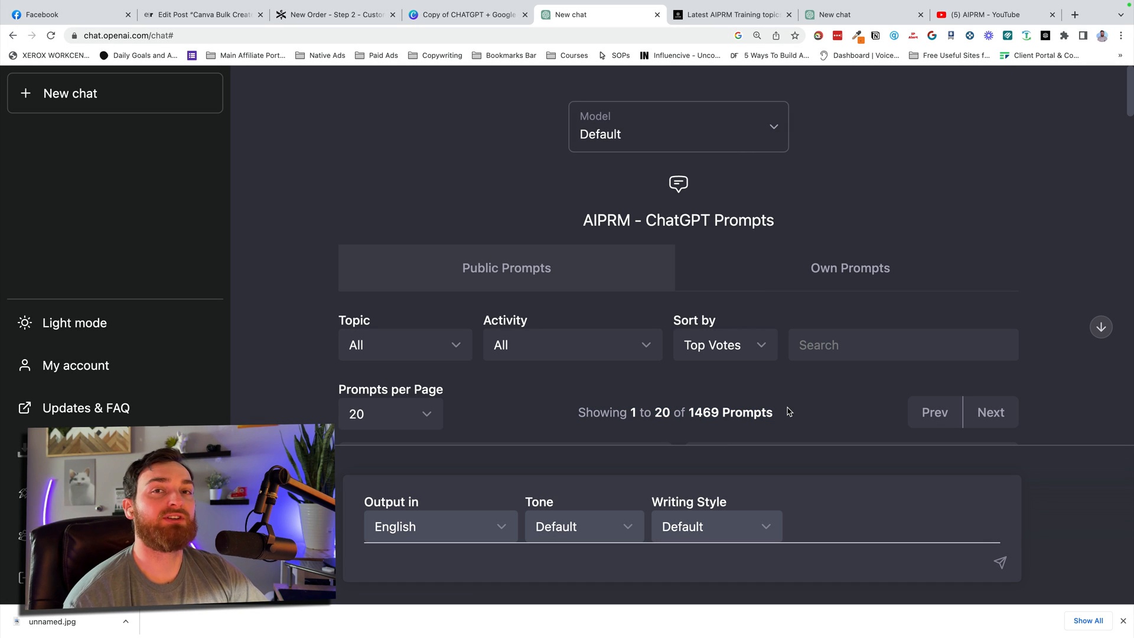
{"action": "scroll", "scroll_direction": "down", "scroll_amount": 3}
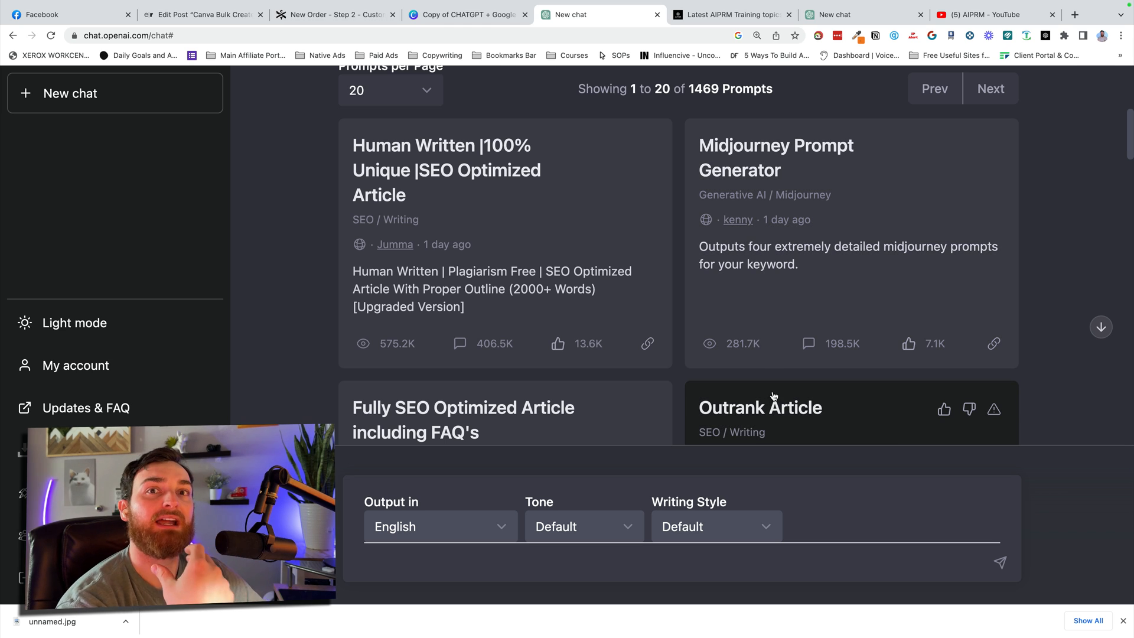
{"action": "mouse_move", "coordinate": [775, 376]}
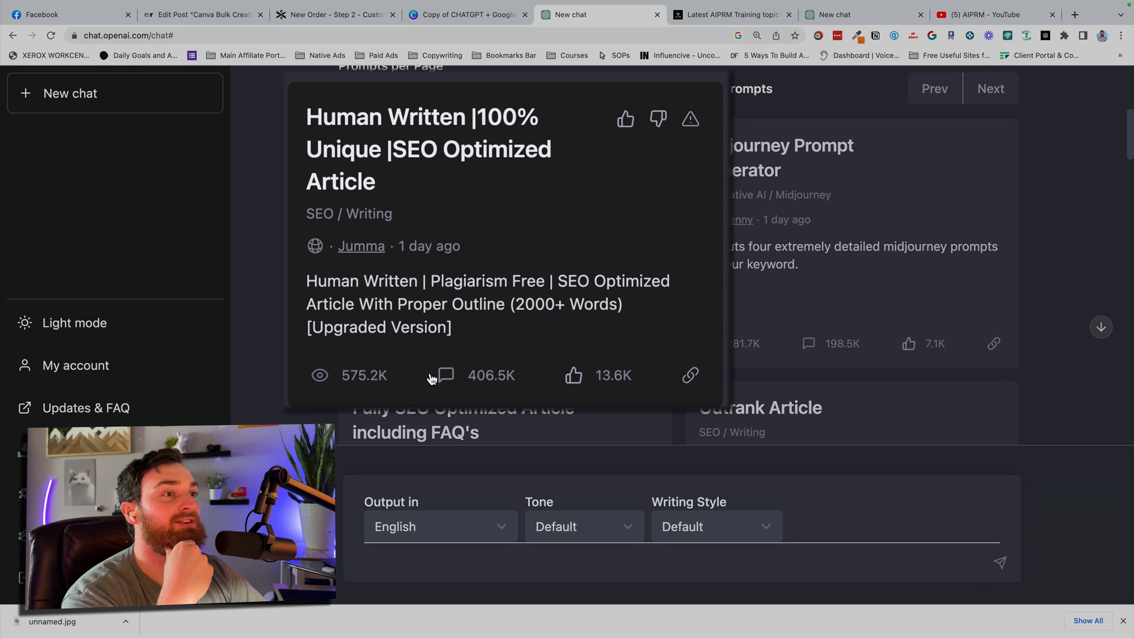
{"action": "mouse_move", "coordinate": [354, 387]}
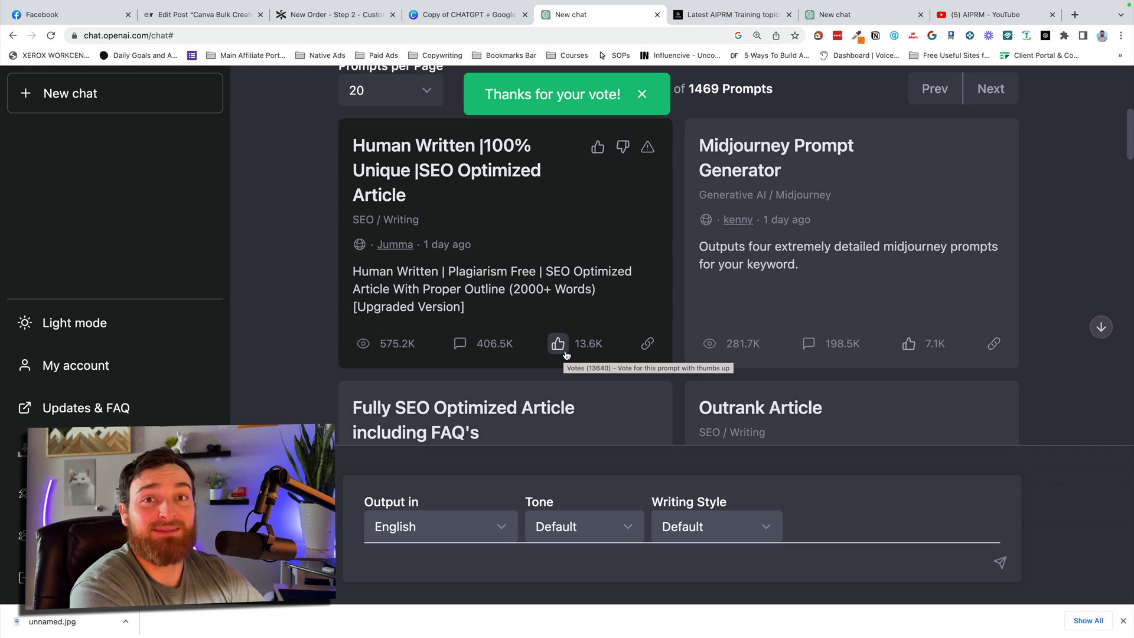
{"action": "left_click", "coordinate": [775, 157]}
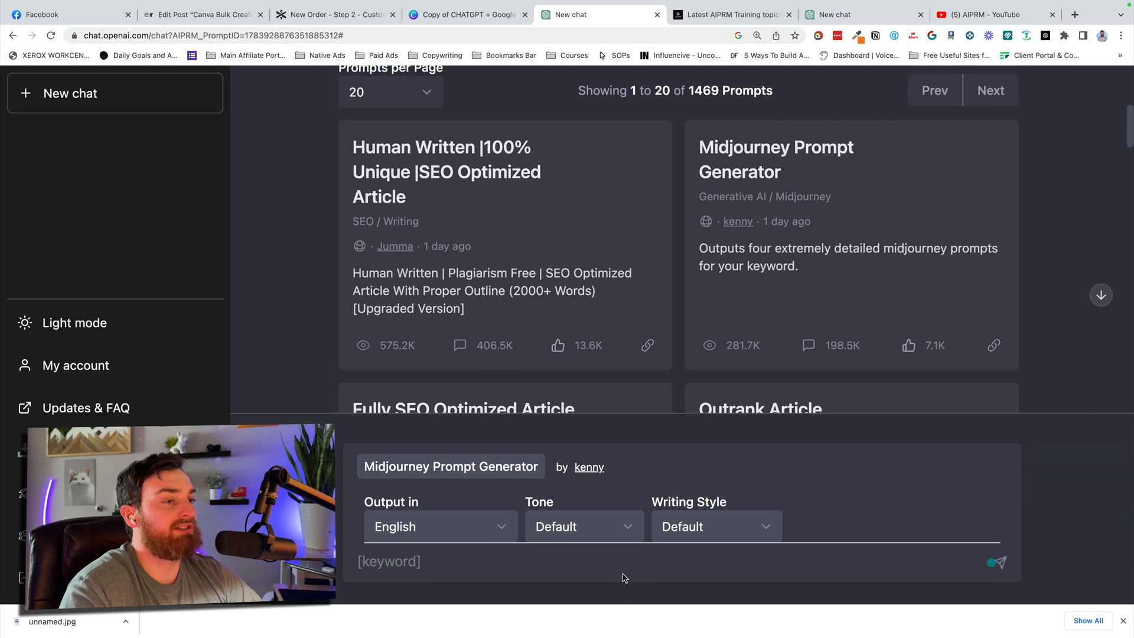
Enter a keyword for a Midjourney cat prompt, then return to the ChatGPT prompt library
{"action": "left_click", "coordinate": [582, 526]}
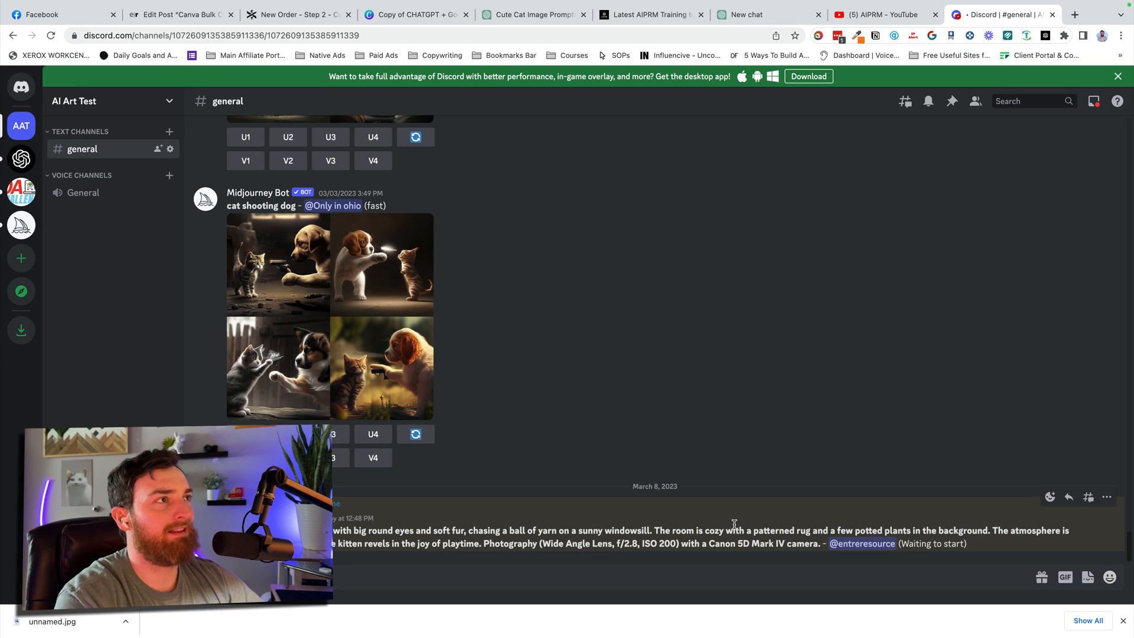
{"action": "left_click", "coordinate": [747, 14]}
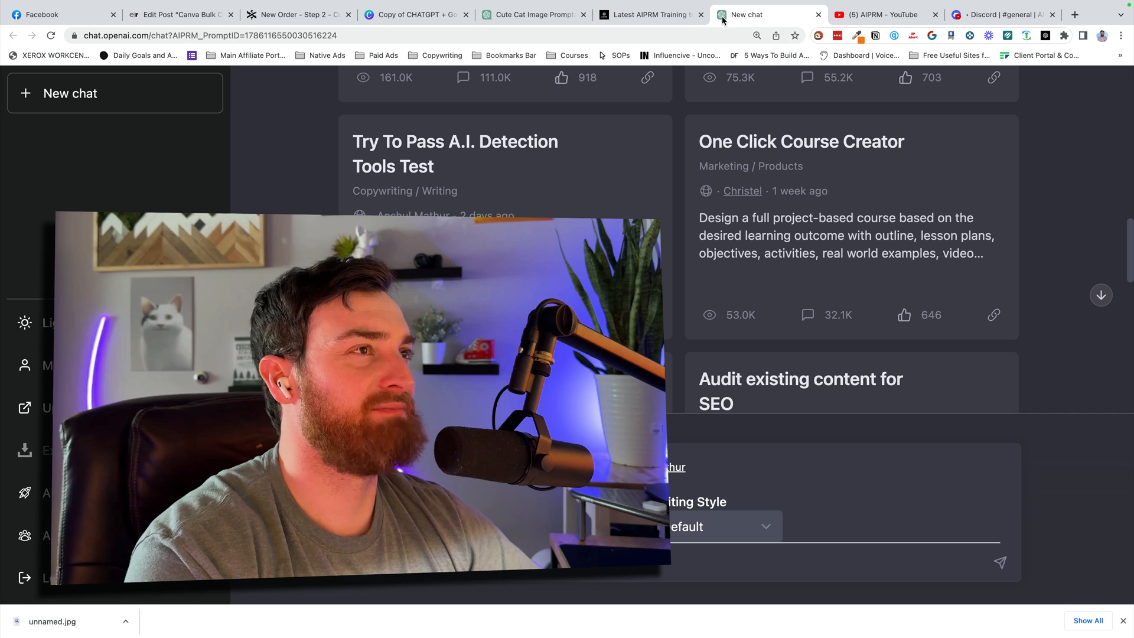
Browse the public prompts and load the Human-like Rewriter V1.6 prompt
{"action": "left_click", "coordinate": [454, 153]}
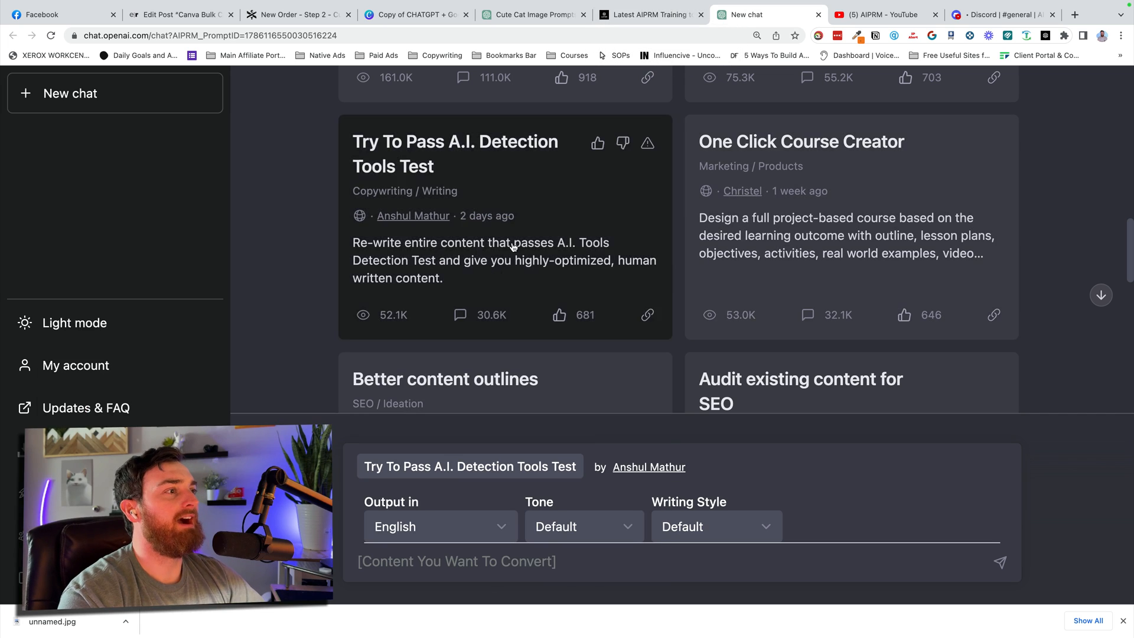
{"action": "scroll", "scroll_direction": "down", "scroll_amount": 3}
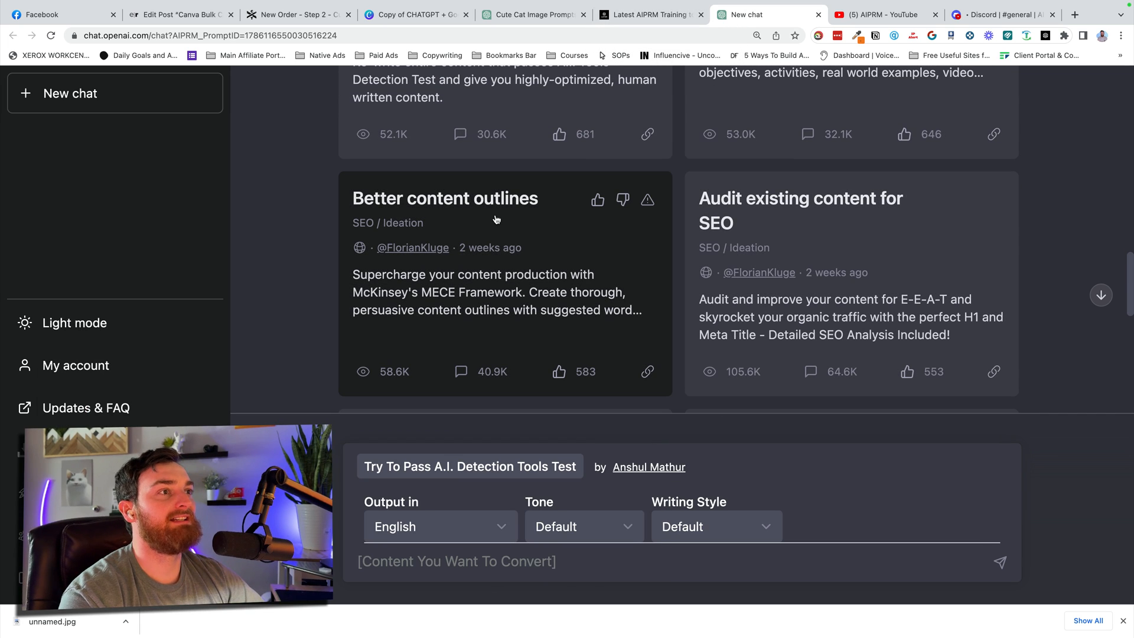
{"action": "scroll", "scroll_direction": "down", "scroll_amount": 3}
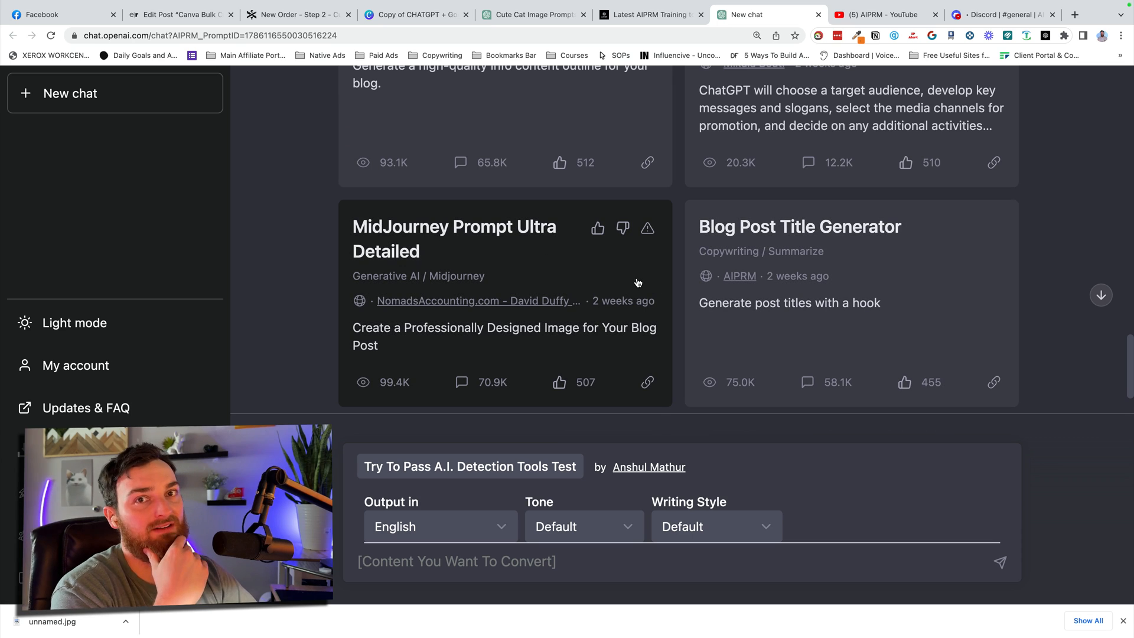
{"action": "mouse_move", "coordinate": [634, 284]}
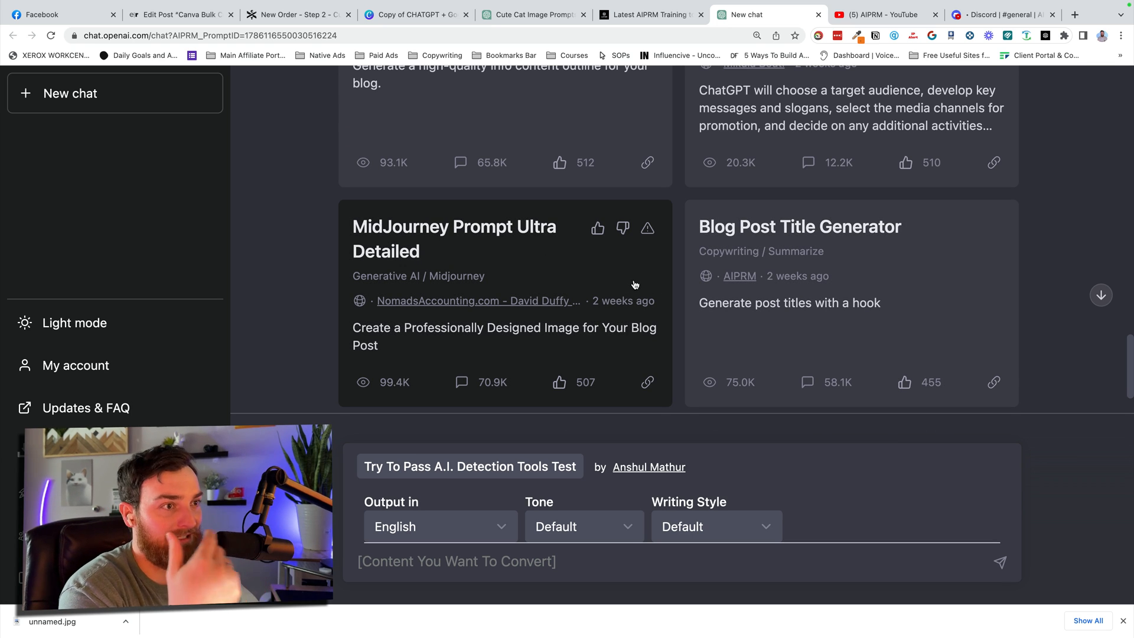
{"action": "scroll", "scroll_direction": "down", "scroll_amount": 3}
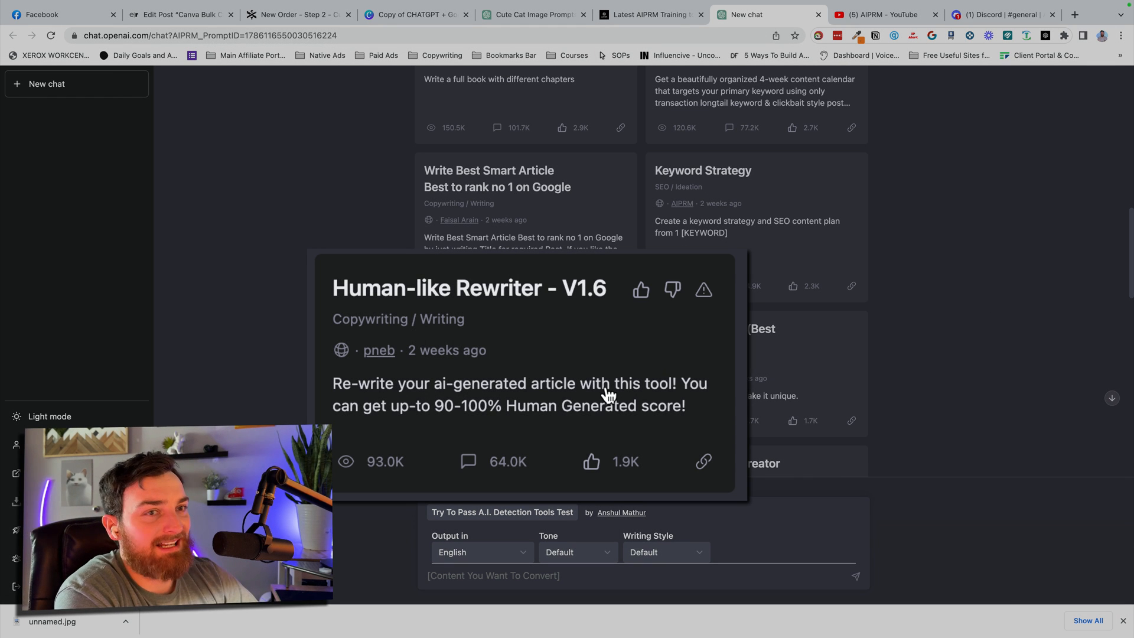
{"action": "mouse_move", "coordinate": [606, 383]}
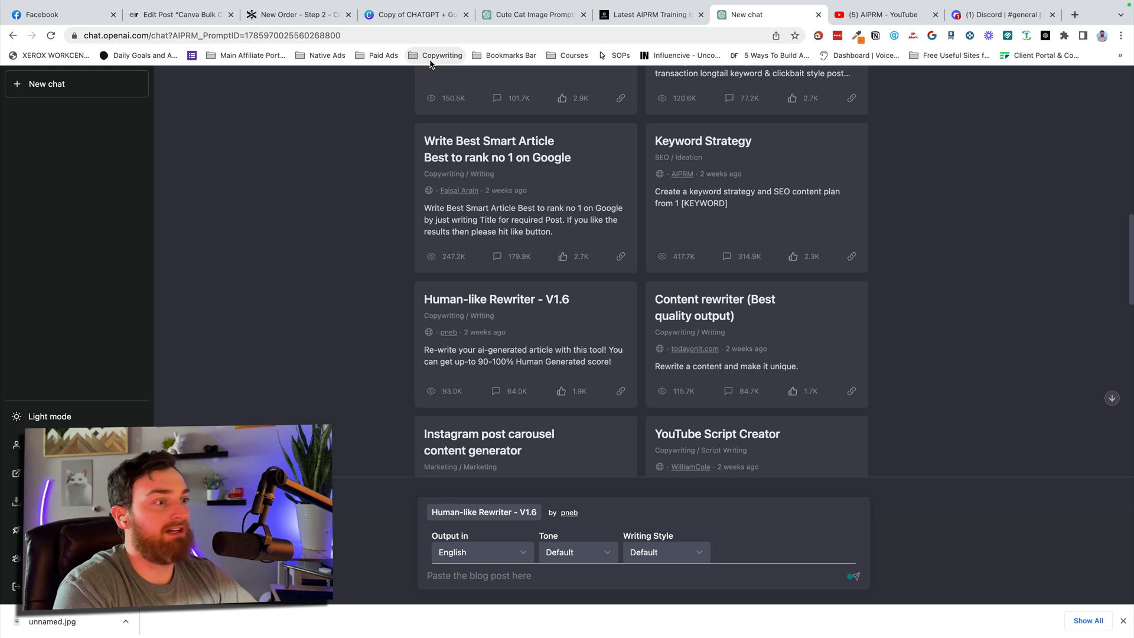
{"action": "scroll", "scroll_direction": "up", "scroll_amount": 3}
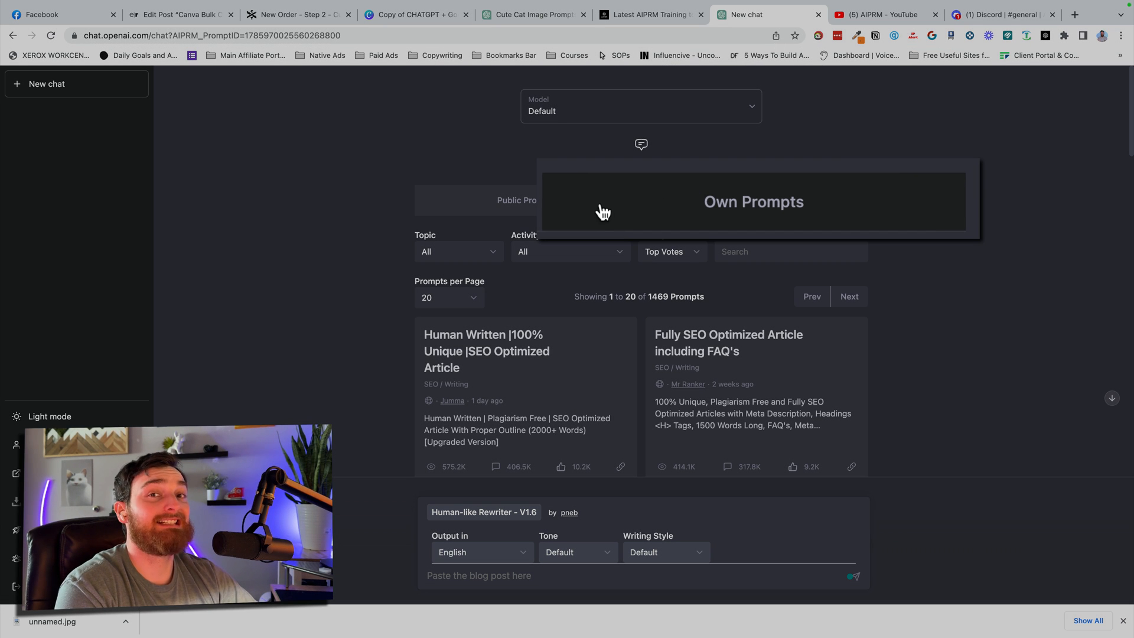
Show the empty Own Prompts tab with its Add new prompt template option
{"action": "left_click", "coordinate": [757, 200]}
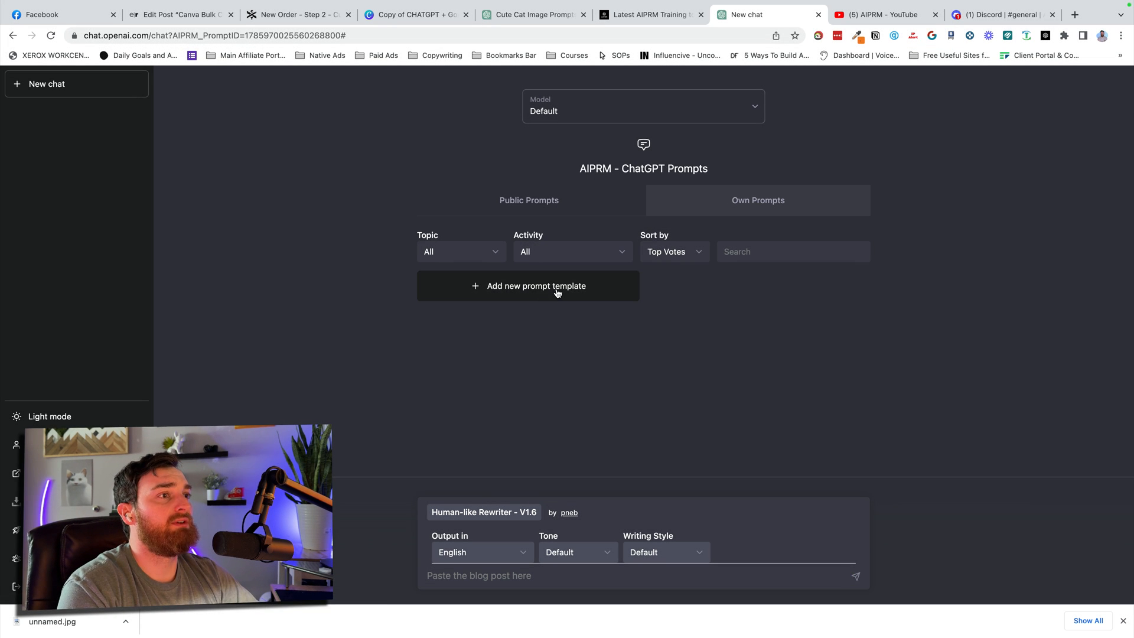
{"action": "left_click", "coordinate": [528, 286]}
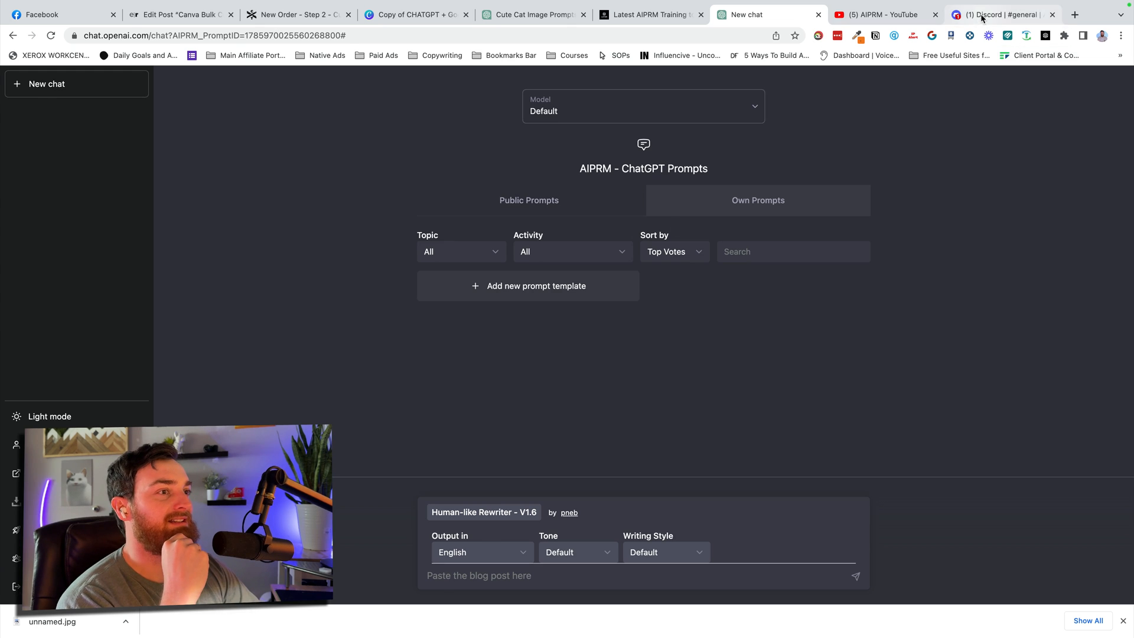
View the four Midjourney kitten images in Discord, then return to the ChatGPT prompt library
{"action": "left_click", "coordinate": [1002, 14]}
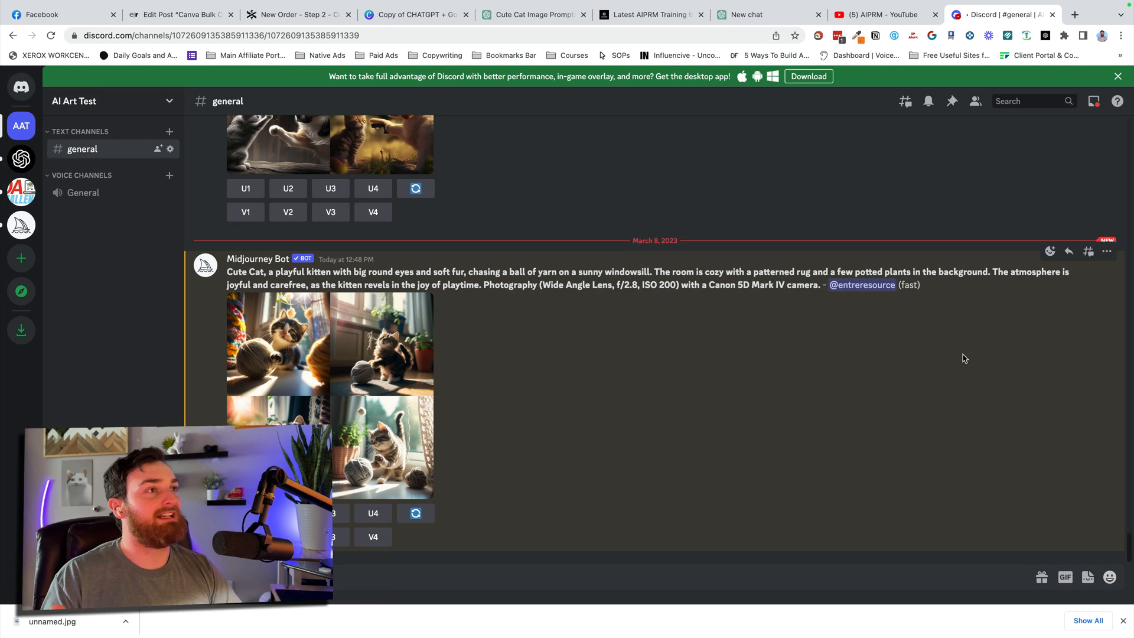
{"action": "left_click", "coordinate": [647, 14]}
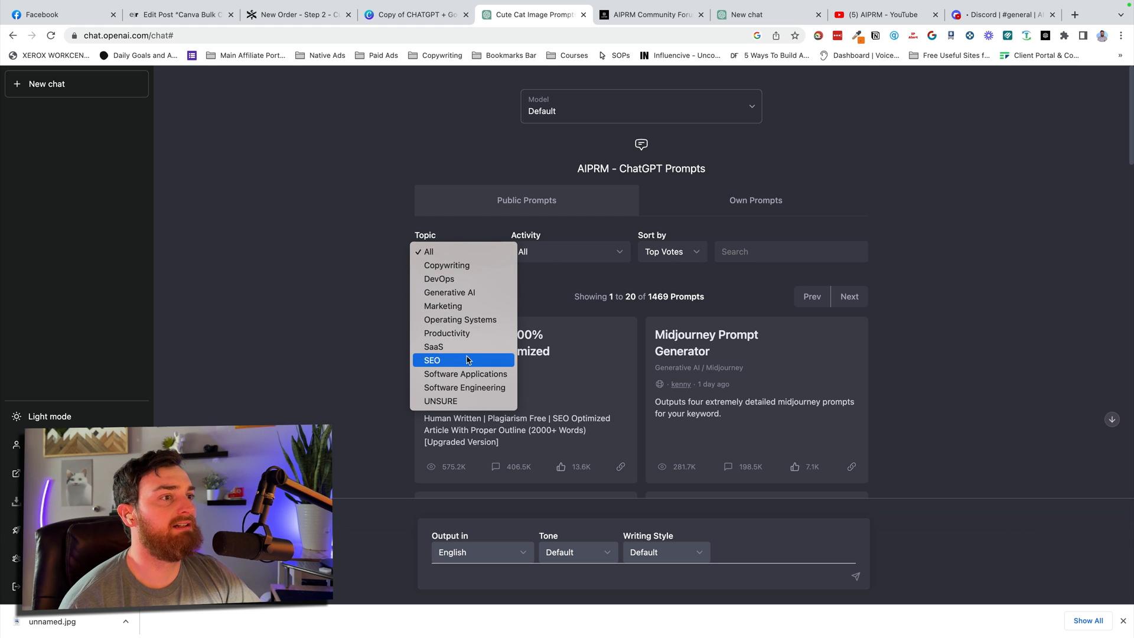
{"action": "mouse_move", "coordinate": [448, 292]}
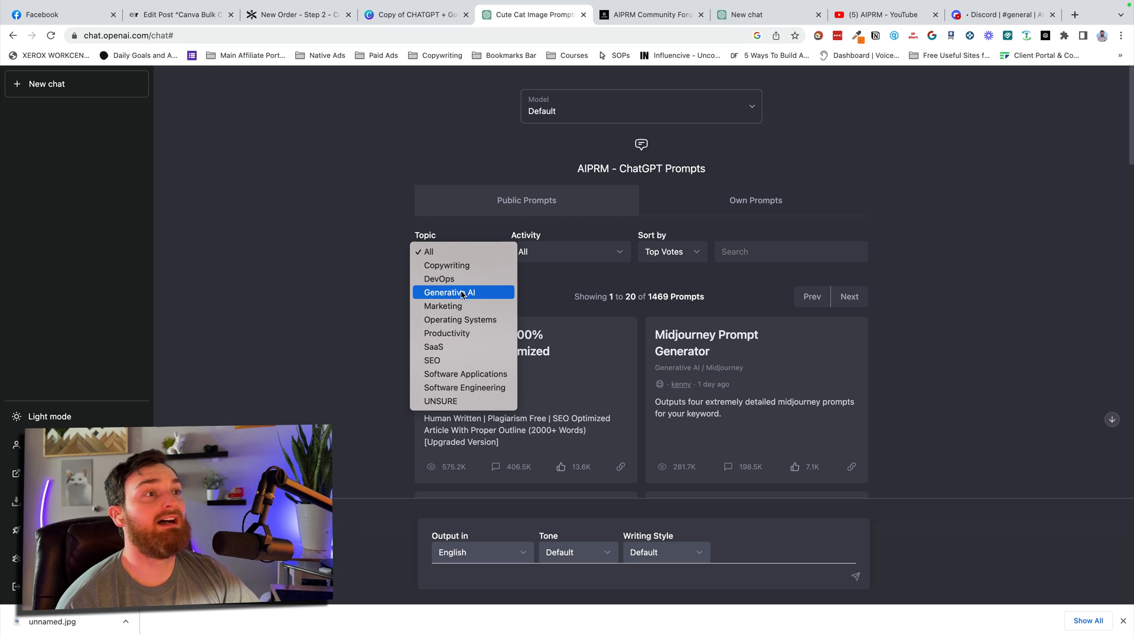
{"action": "mouse_move", "coordinate": [446, 332]}
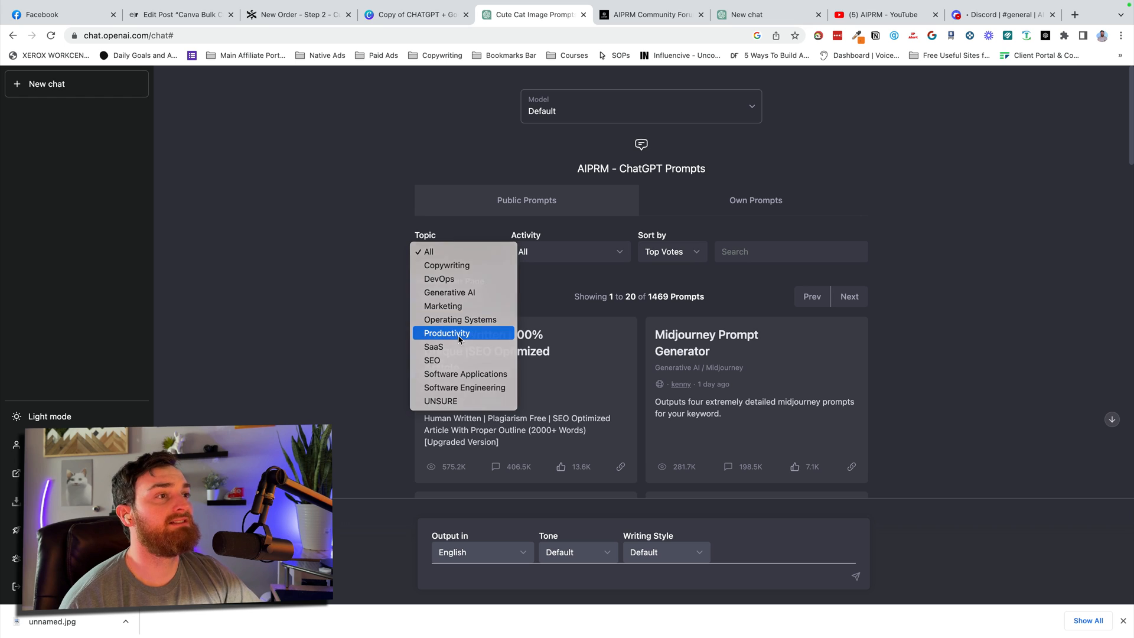
Filter the library to the 134 Productivity prompts and find Analyze the Website Summarize
{"action": "left_click", "coordinate": [446, 333]}
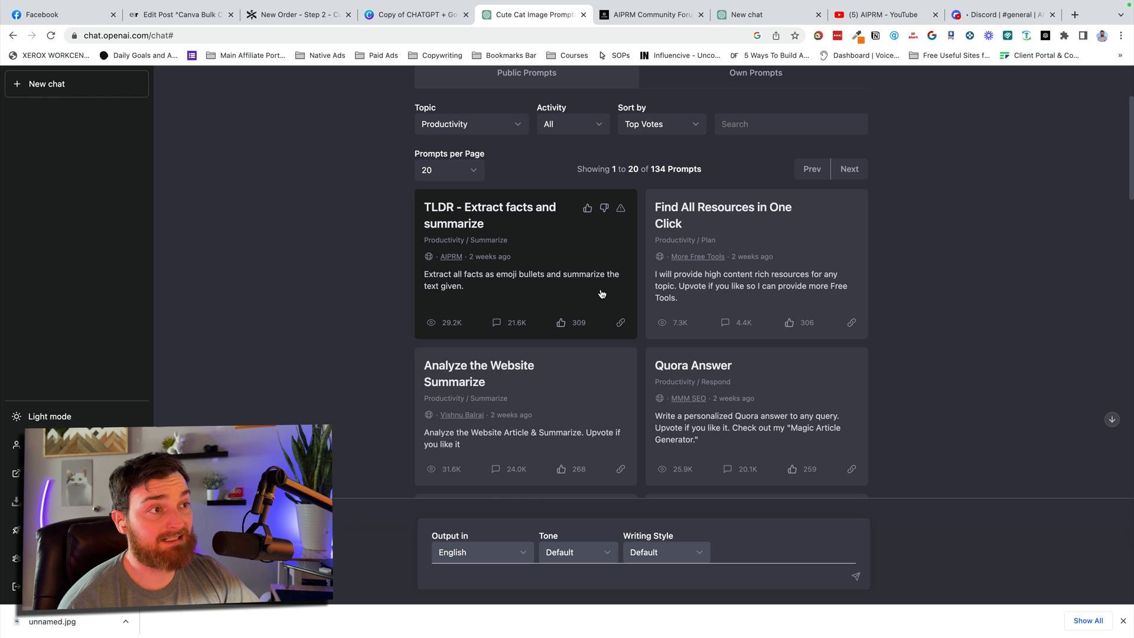
{"action": "scroll", "scroll_direction": "down", "scroll_amount": 3}
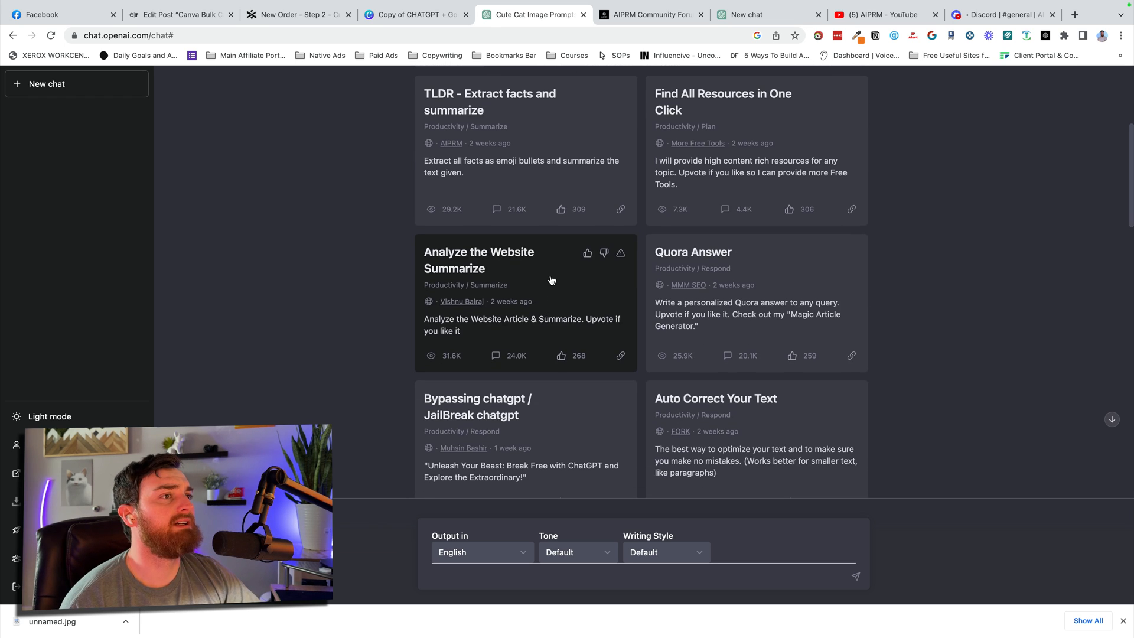
{"action": "left_click", "coordinate": [766, 15]}
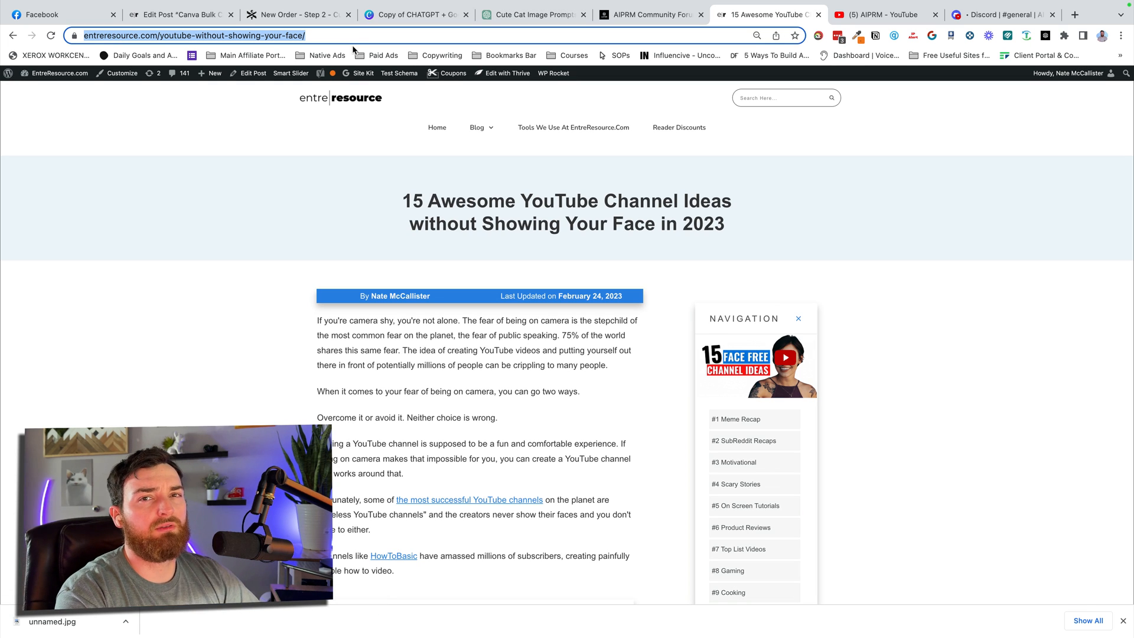
Send the YouTube channel ideas article link to the Analyze the Website Summarize prompt
{"action": "left_click", "coordinate": [533, 14]}
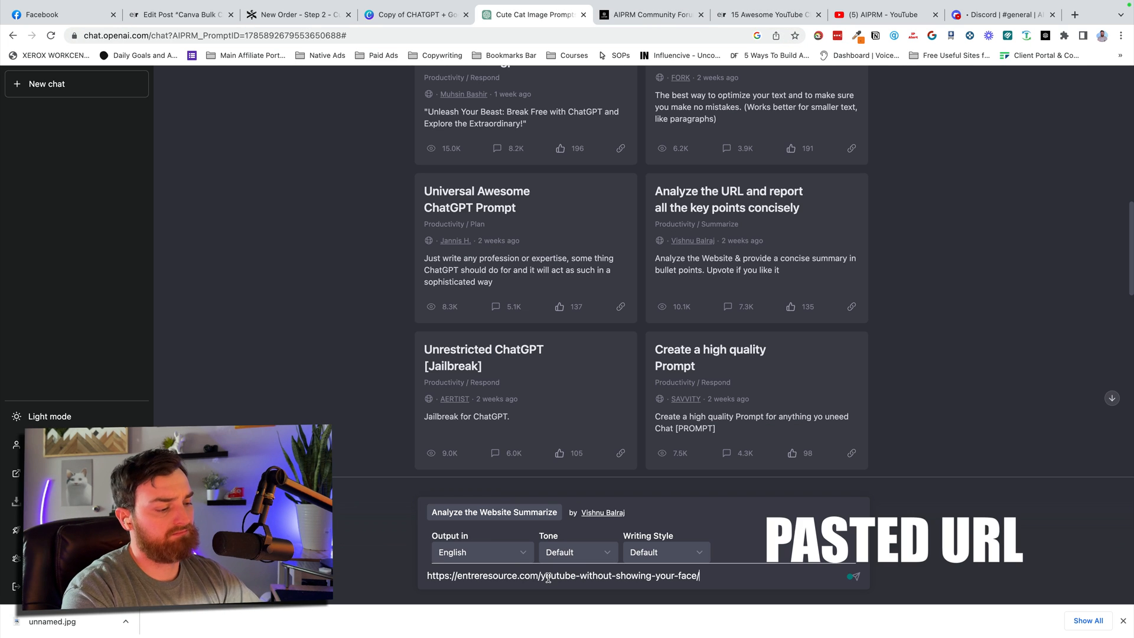
{"action": "left_click", "coordinate": [854, 577]}
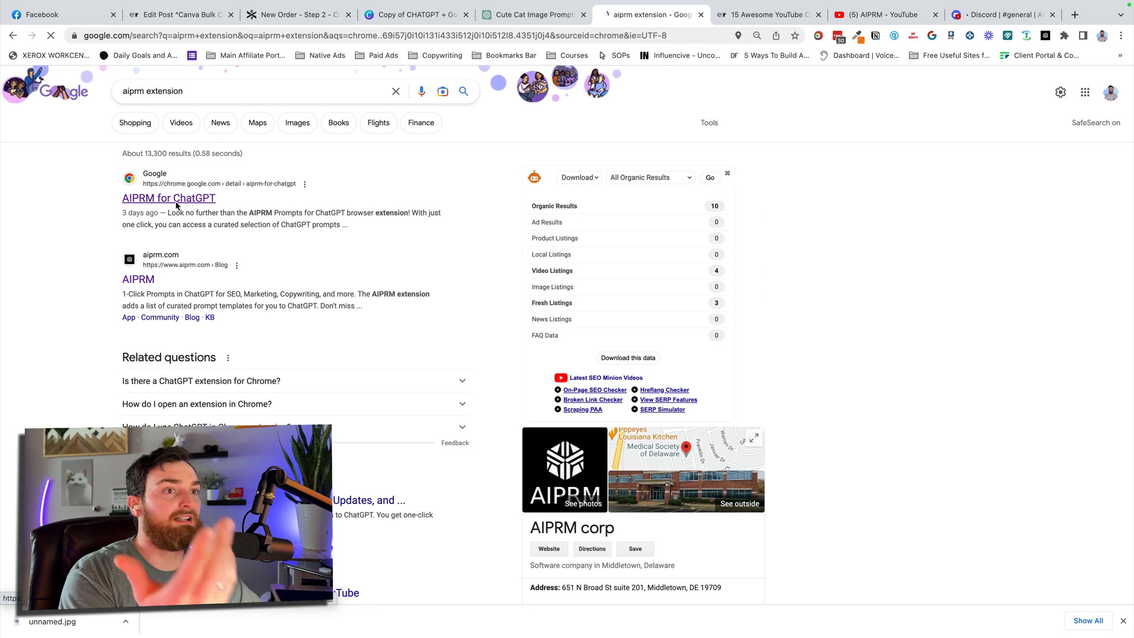
Open the AIPRM for ChatGPT Chrome Web Store listing from the Google results
{"action": "left_click", "coordinate": [168, 197]}
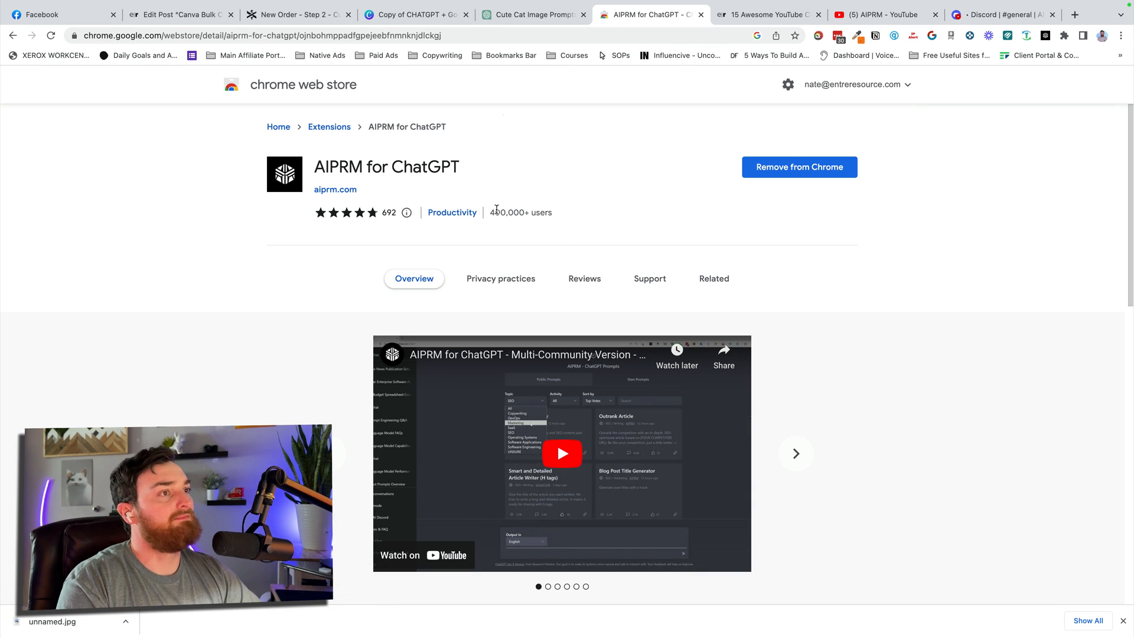